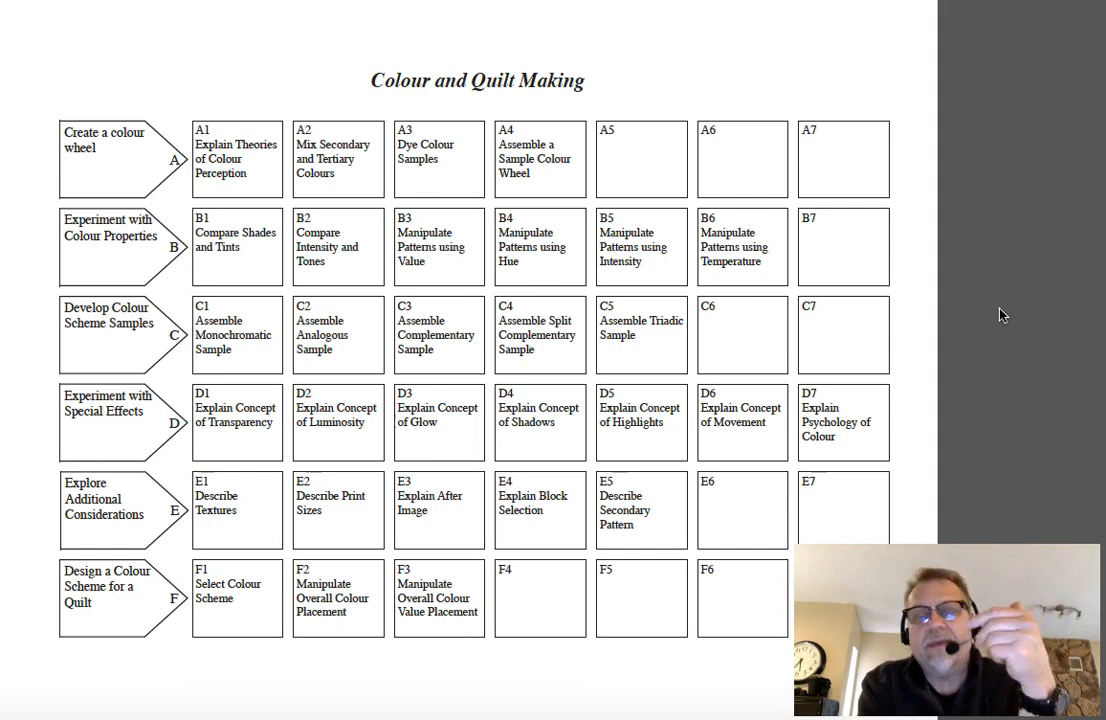
click(220, 610)
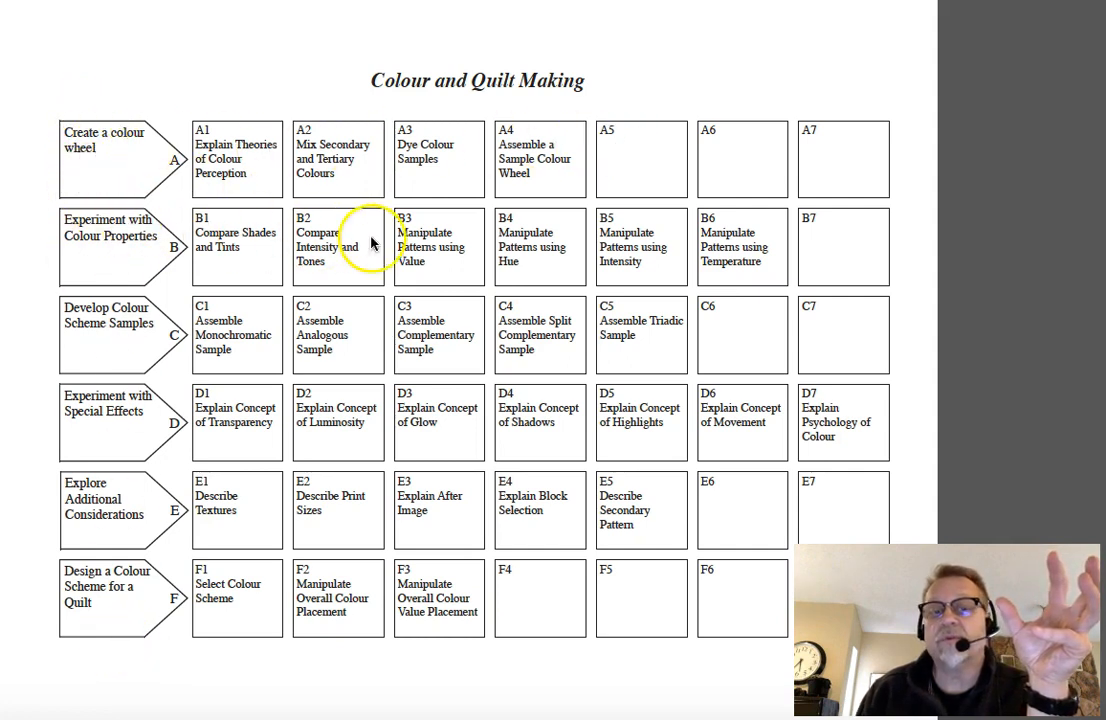
mouse_move(320, 268)
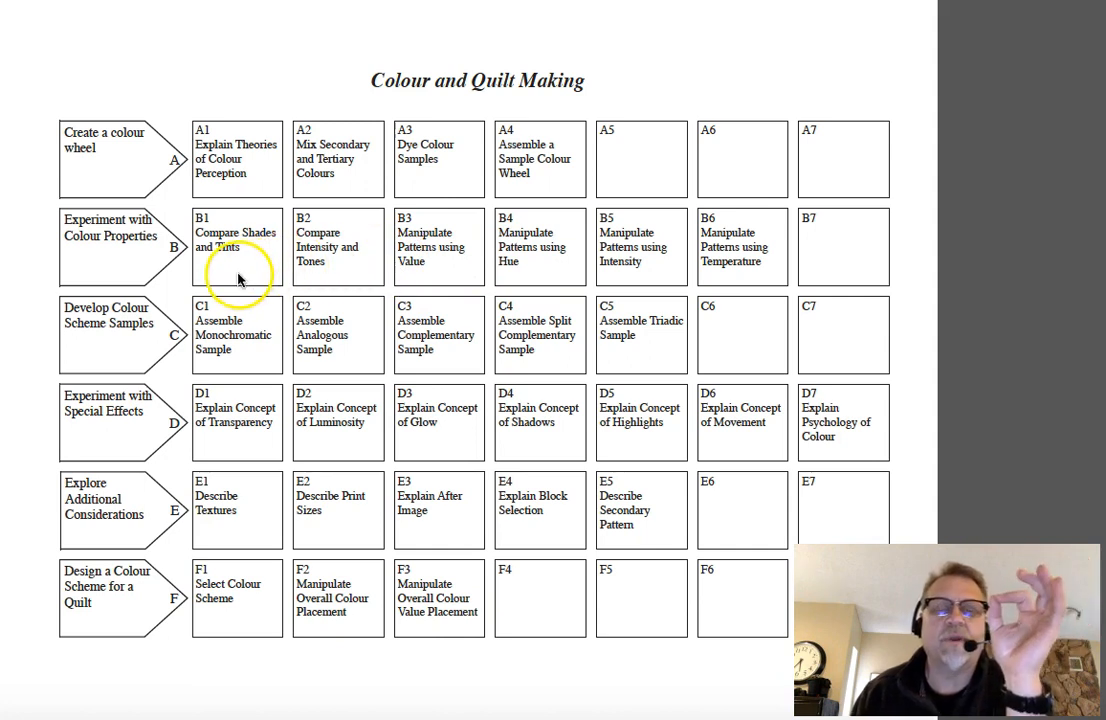
mouse_move(180, 268)
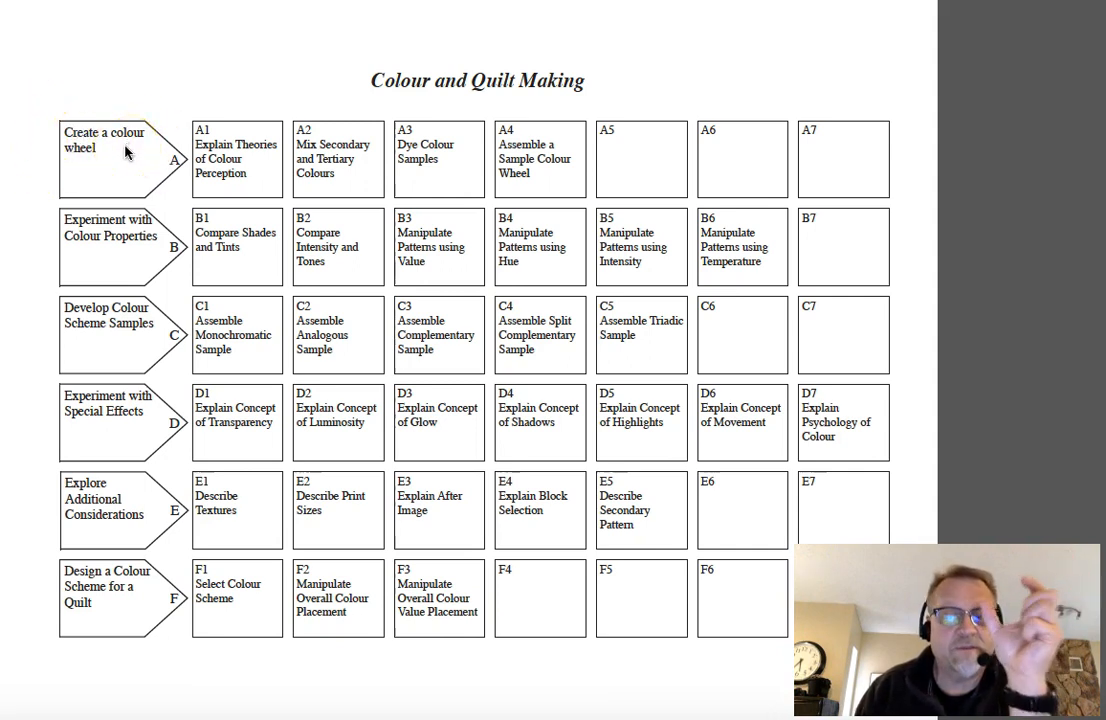
click(136, 164)
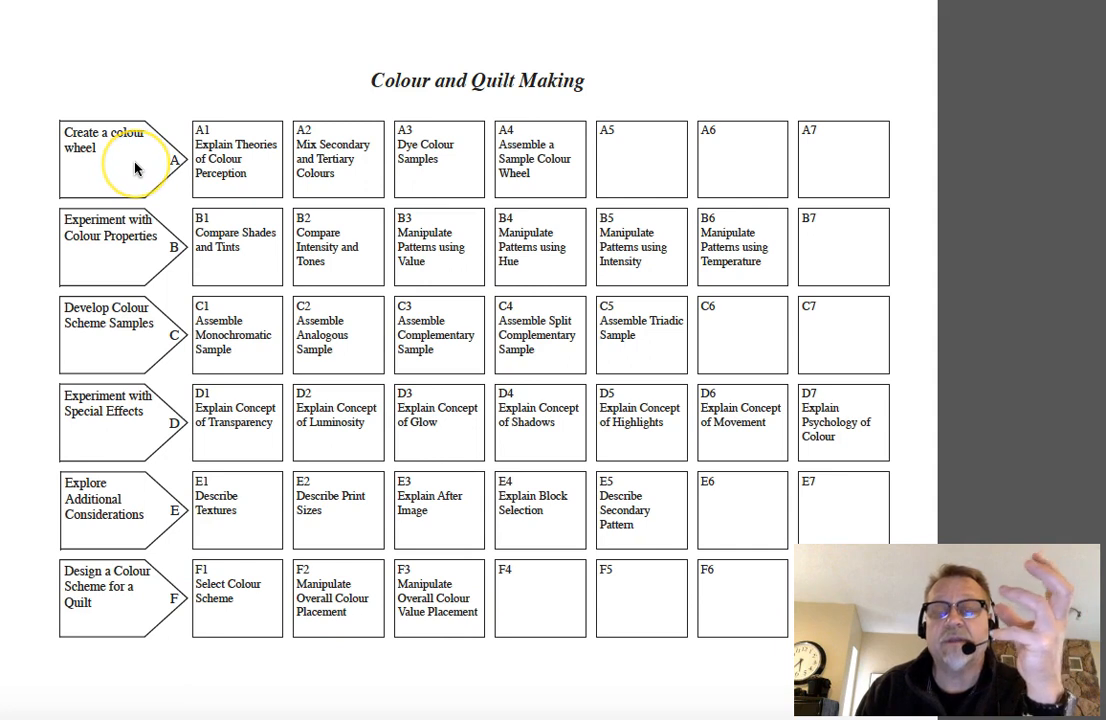
mouse_move(124, 156)
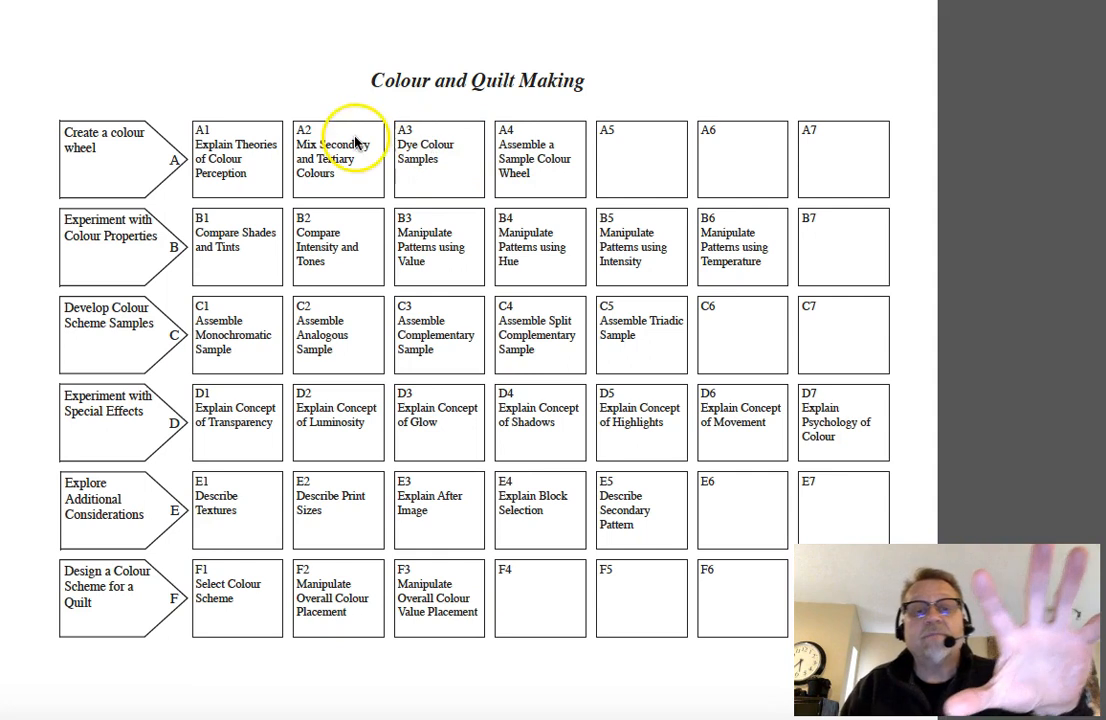
mouse_move(576, 156)
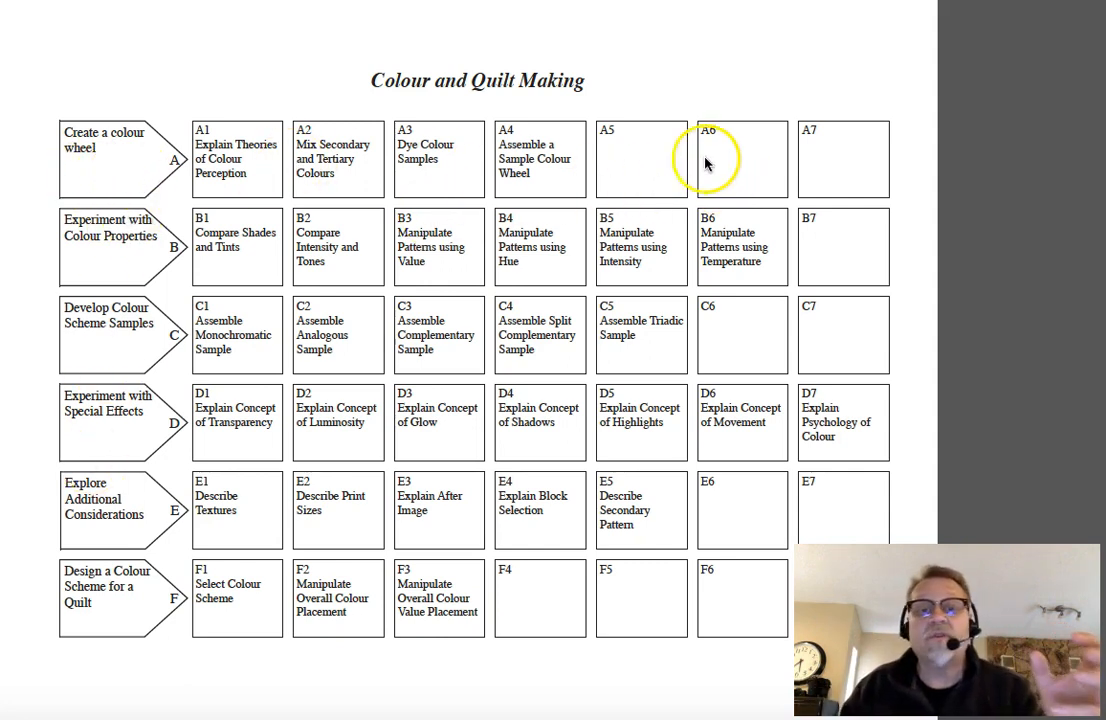
mouse_move(664, 270)
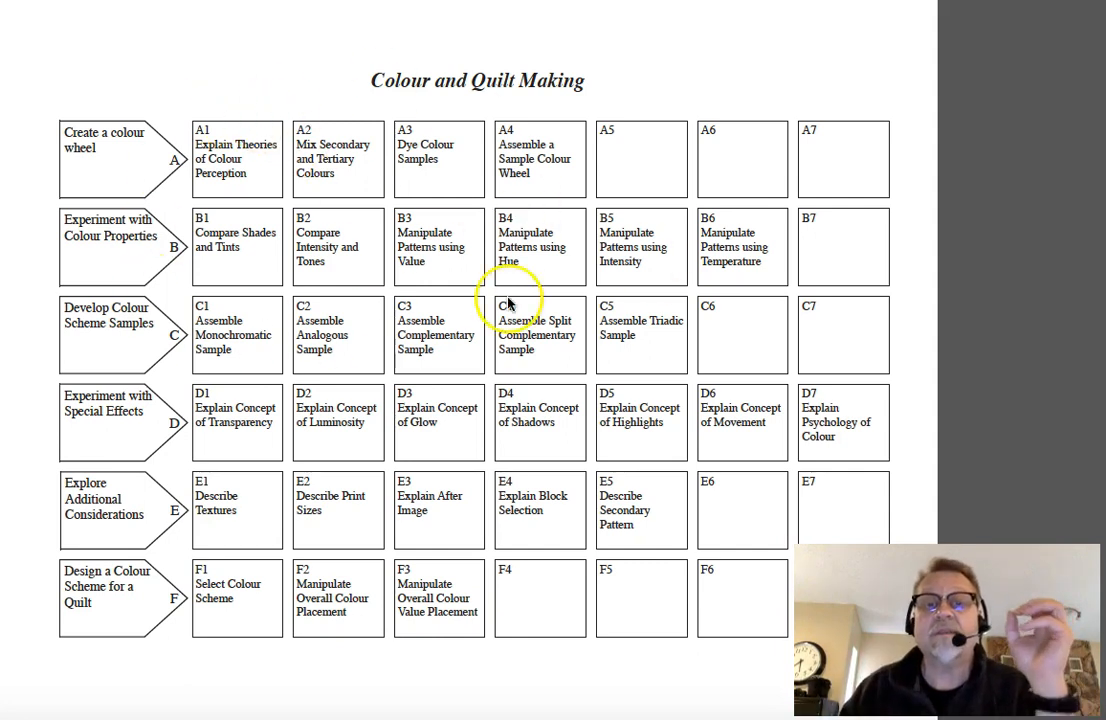
mouse_move(628, 374)
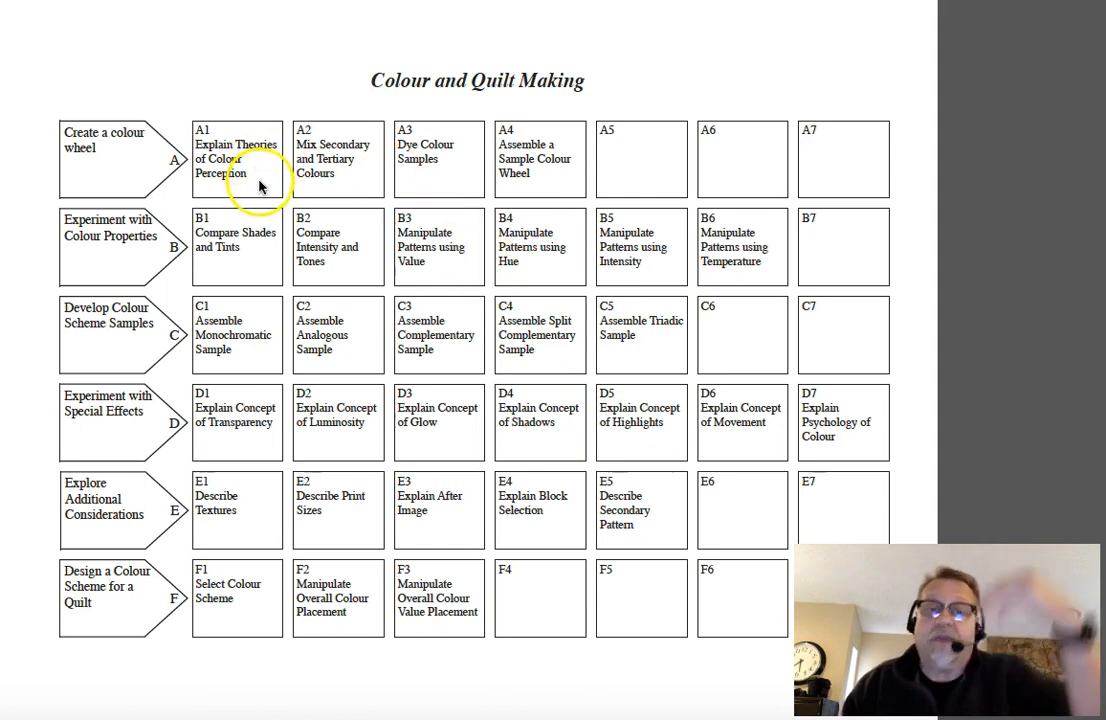
mouse_move(716, 44)
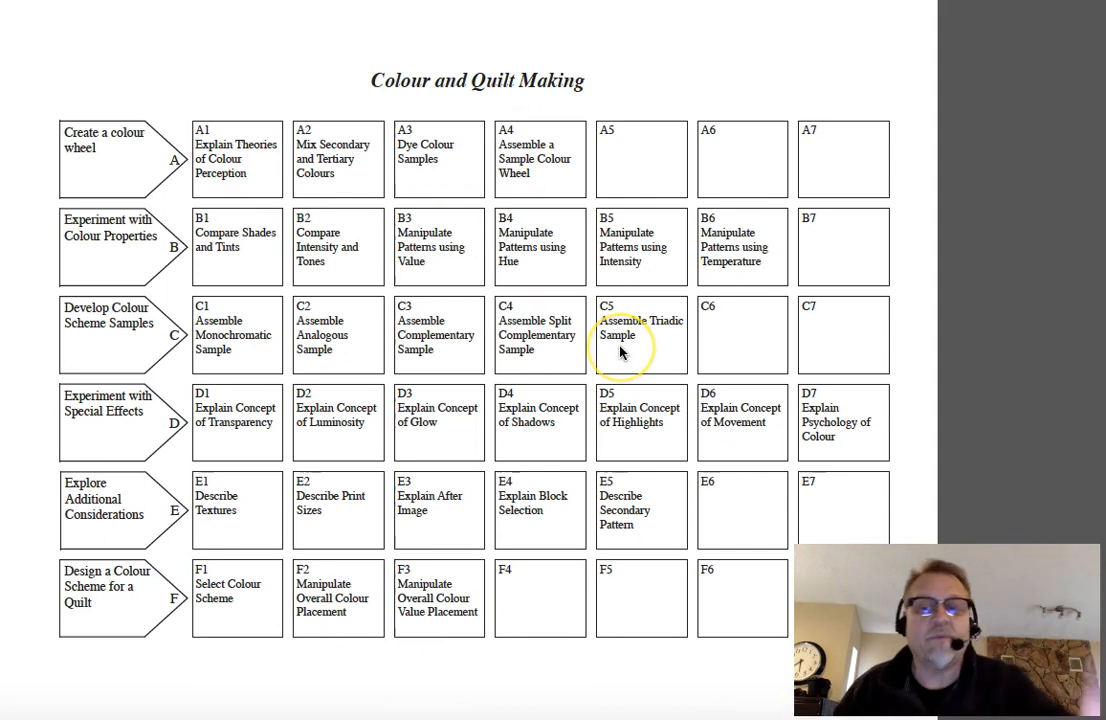
mouse_move(800, 240)
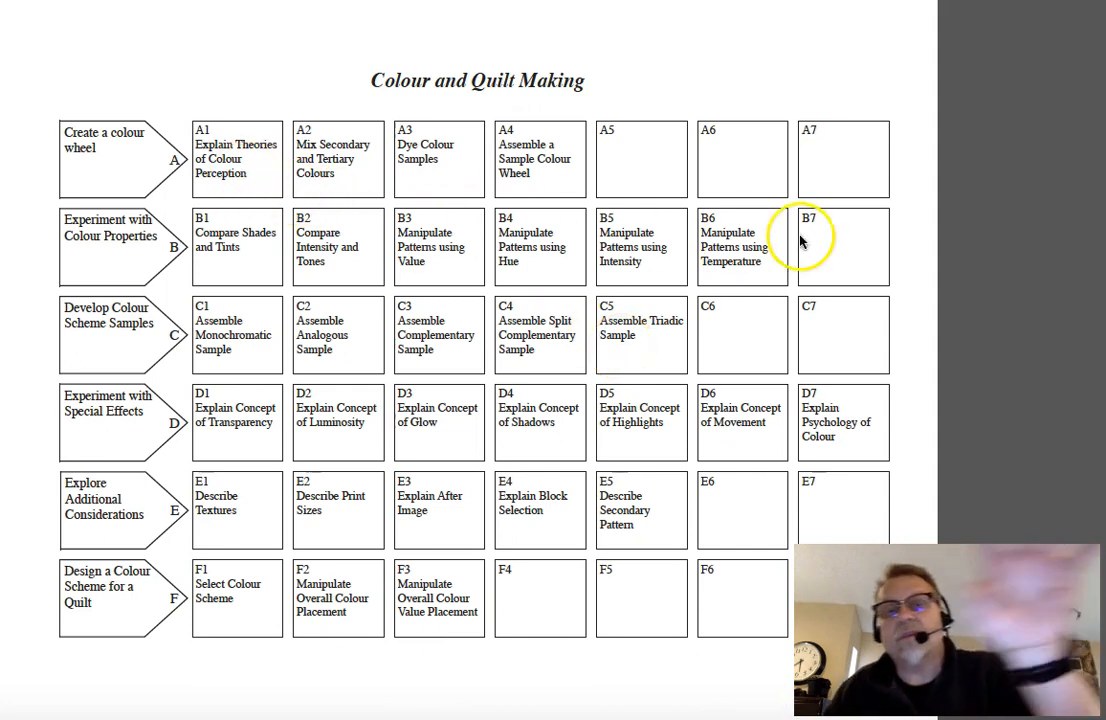
mouse_move(552, 444)
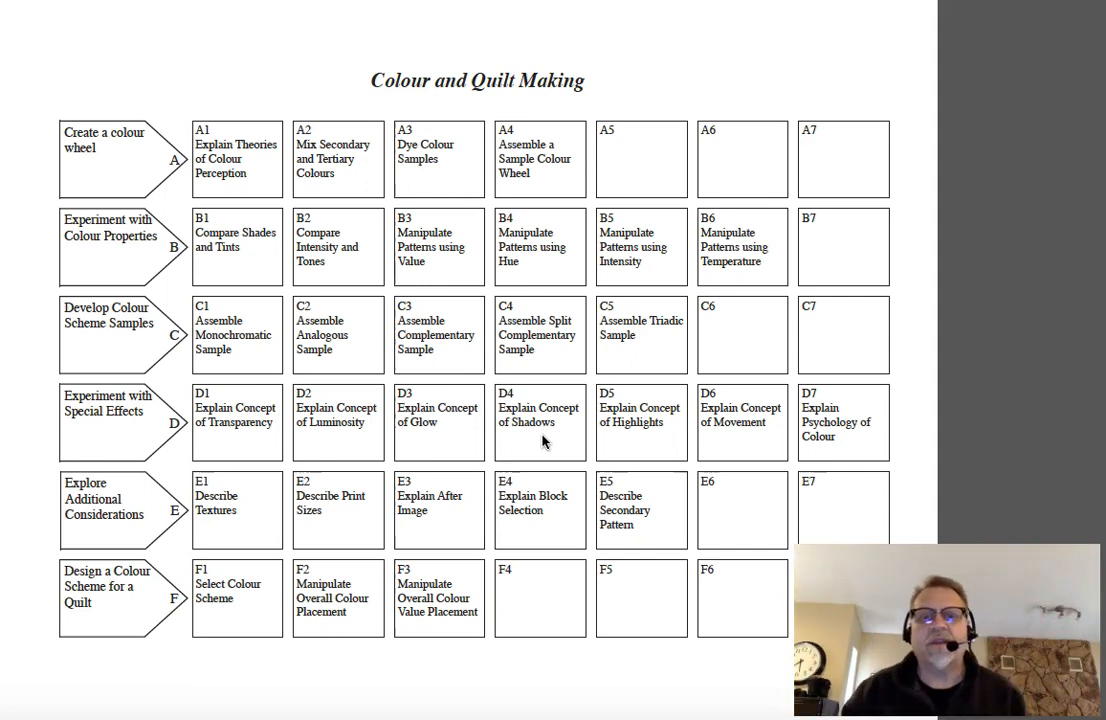
click(540, 420)
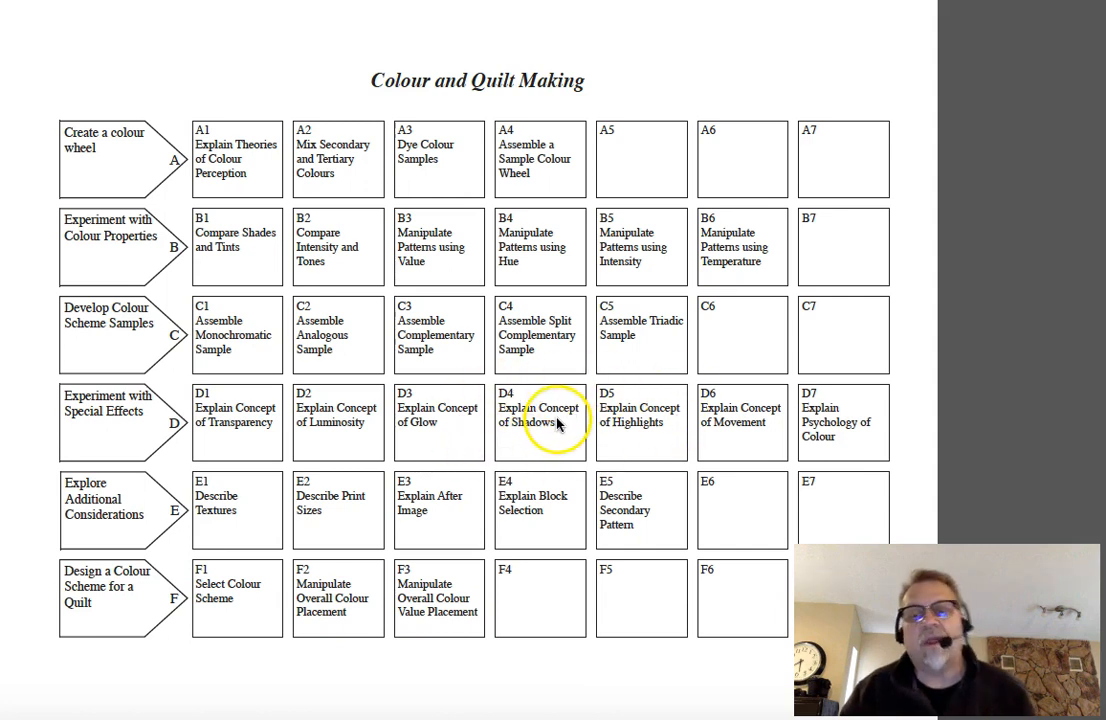